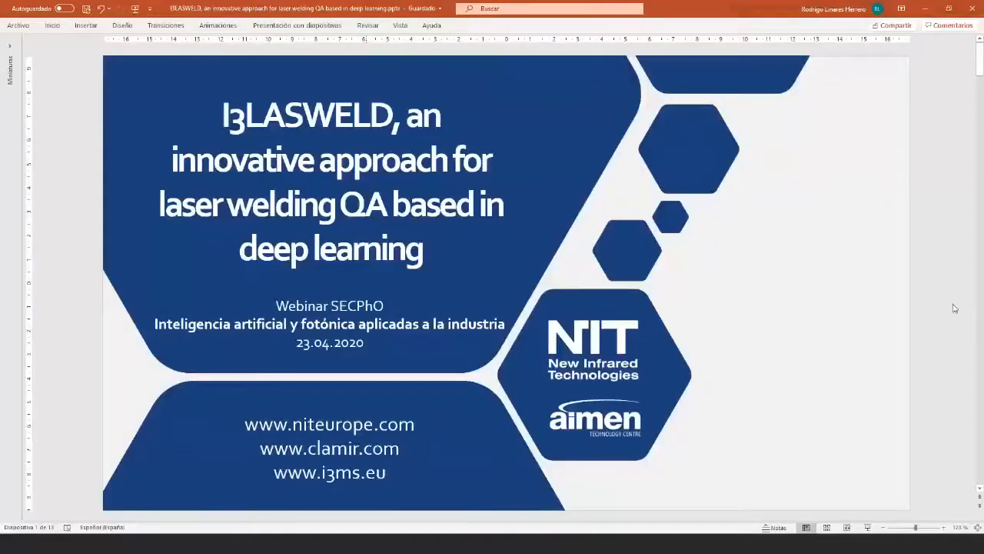
mouse_move(872, 91)
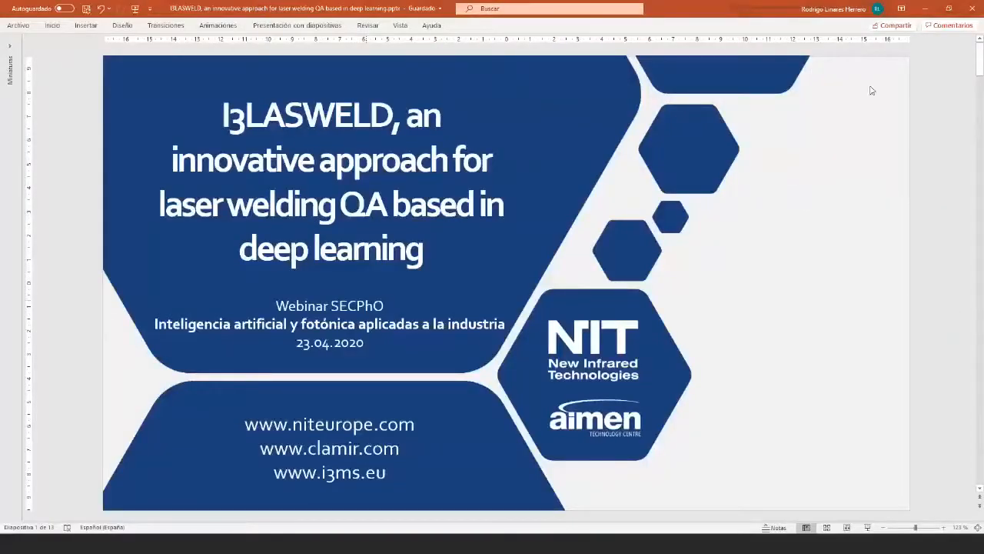
mouse_move(836, 155)
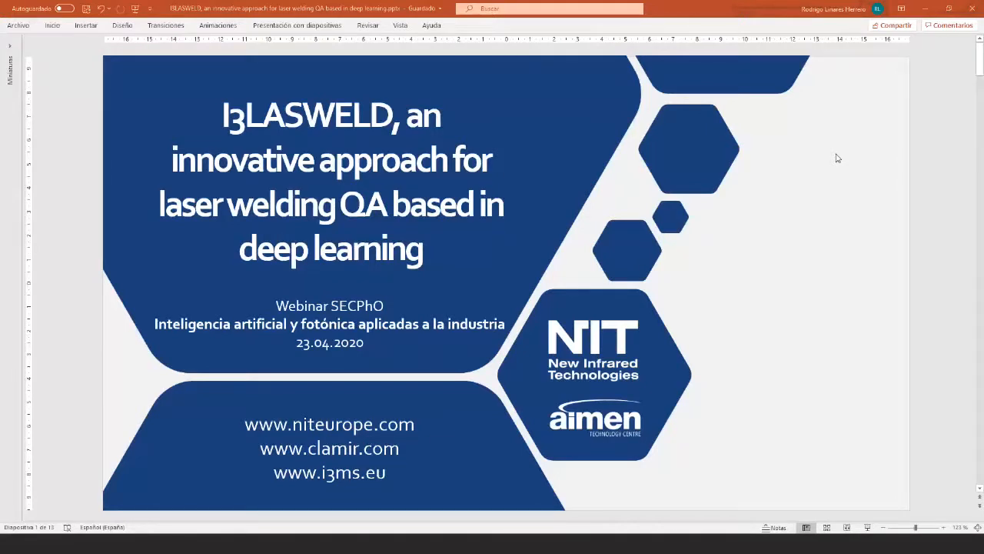
mouse_move(886, 239)
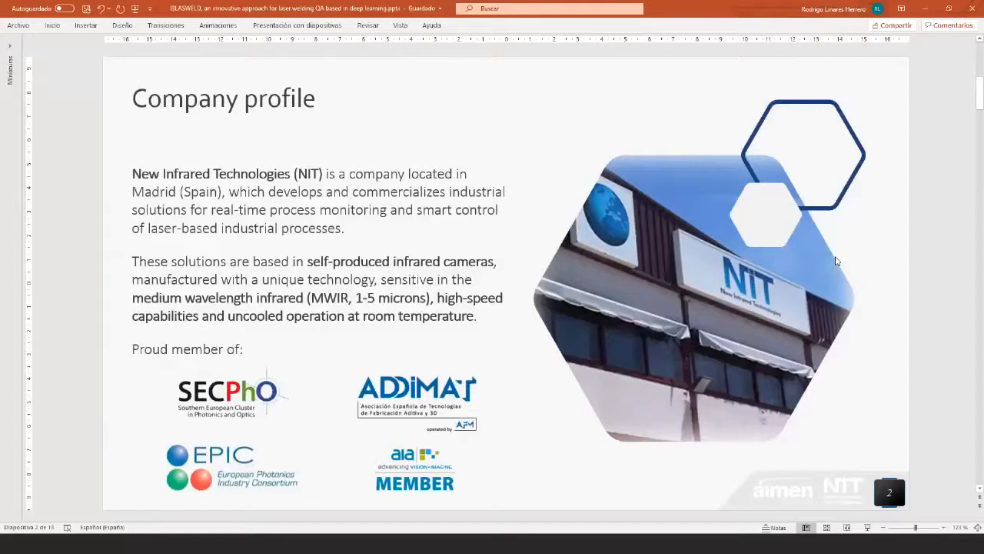
mouse_move(834, 259)
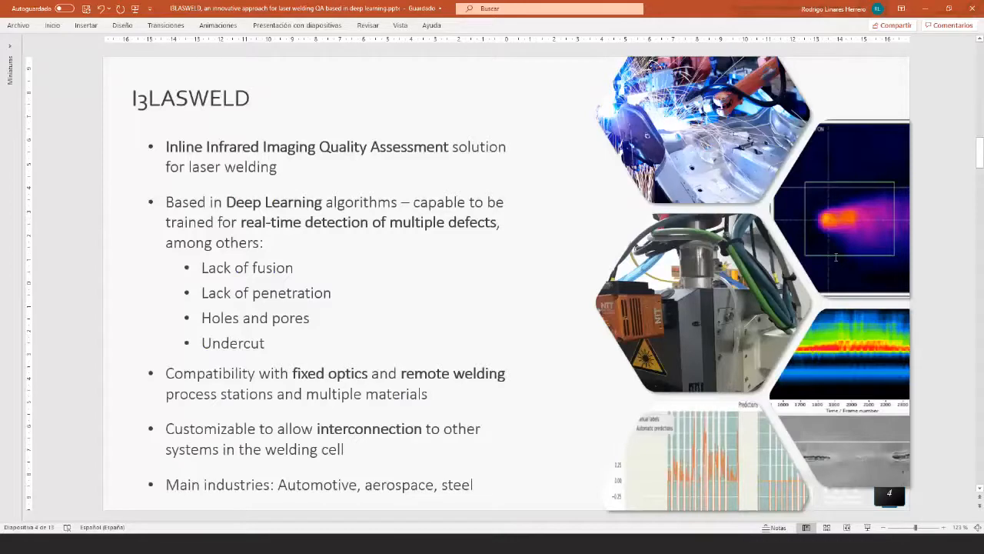
mouse_move(836, 258)
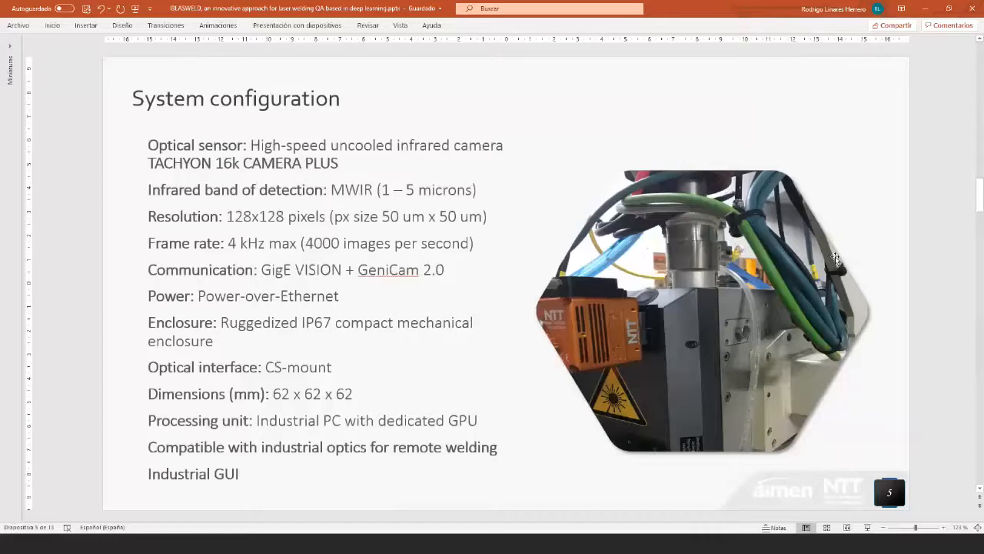
Advance to slide 6, the Connection scheme linking robot, infrared camera and industrial PC.
key("Right")
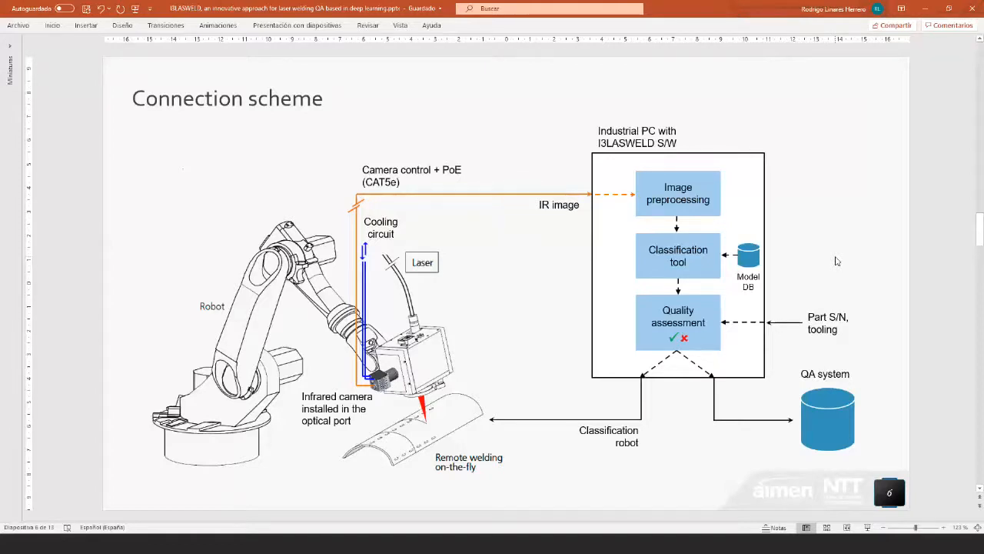
key("Right")
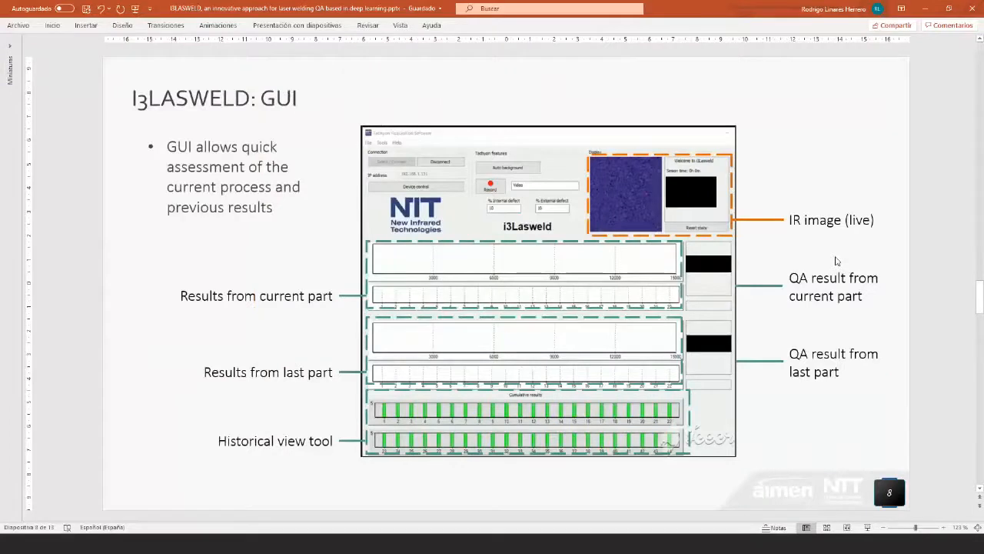
mouse_move(916, 306)
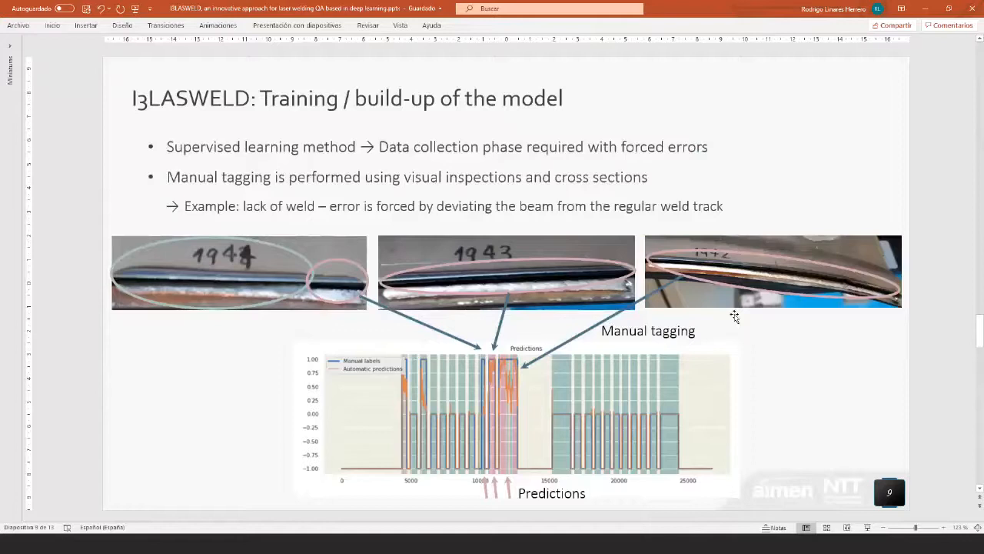
mouse_move(566, 485)
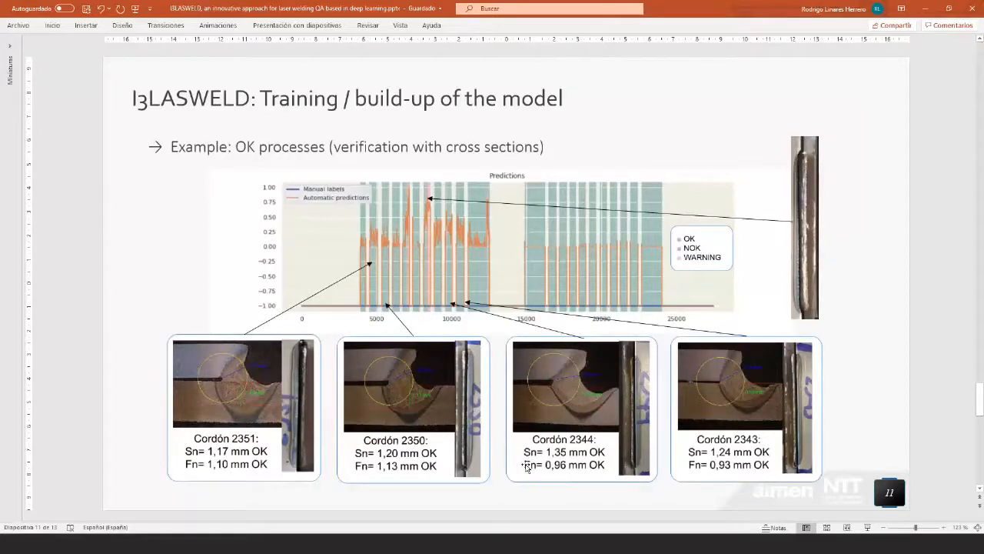
Advance to slide 11, the OK-process predictions chart with four weld cross sections.
key("right")
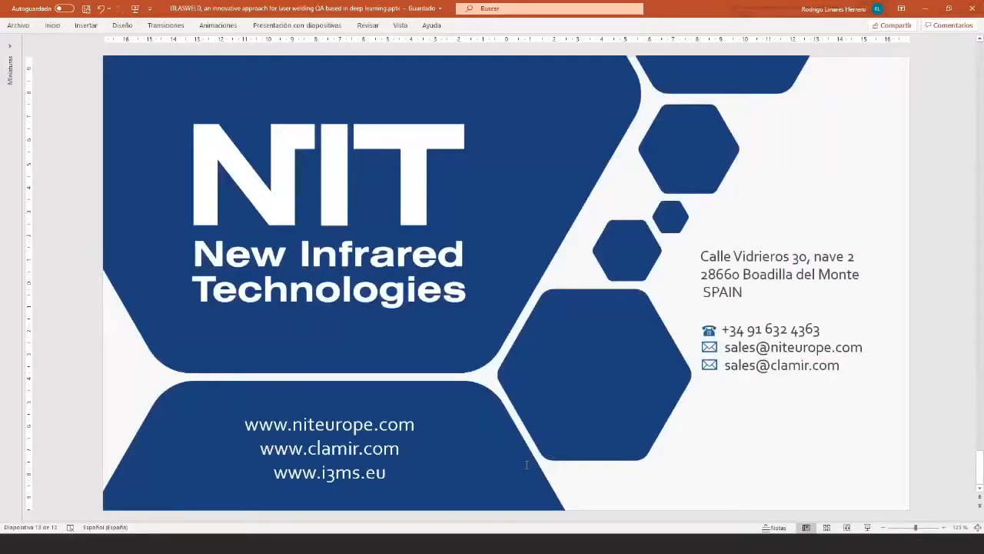
mouse_move(669, 406)
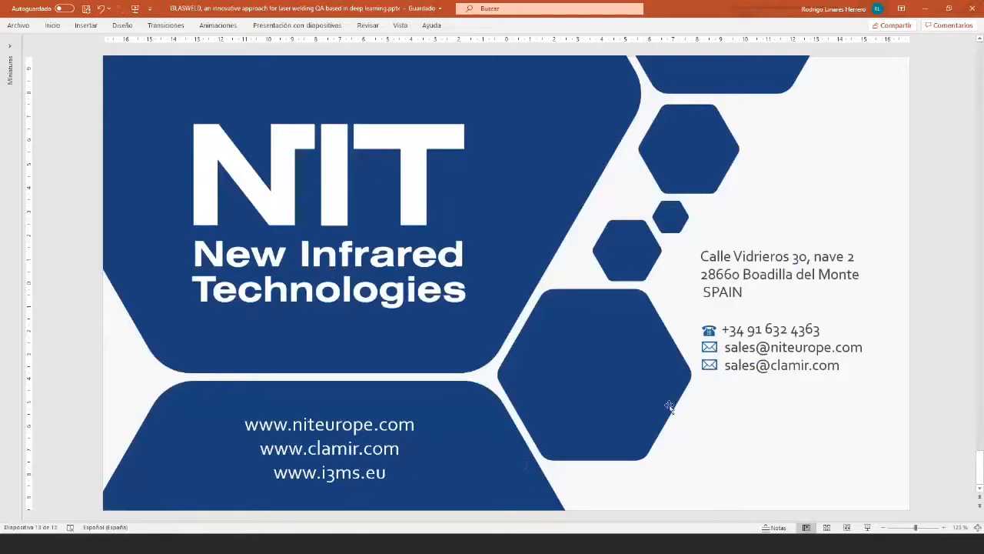
mouse_move(669, 407)
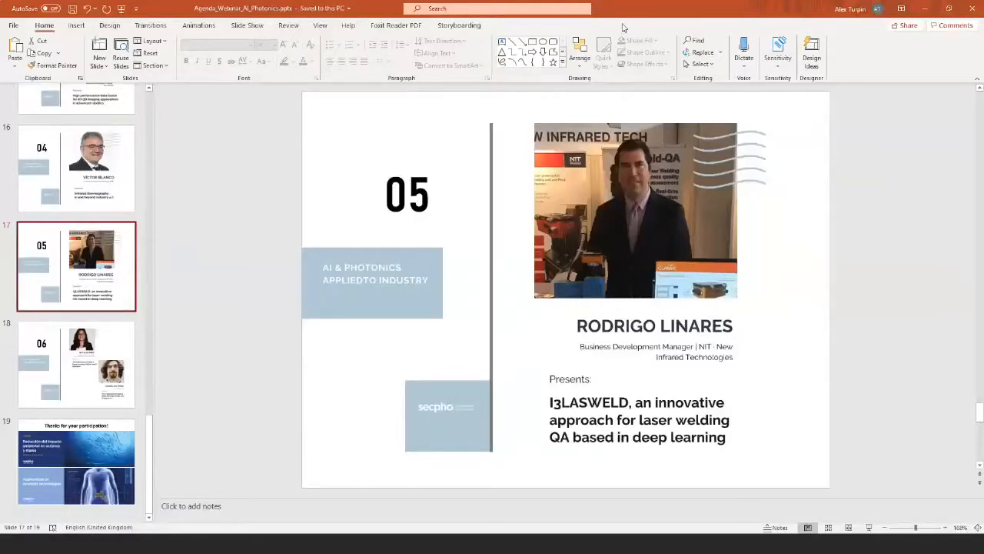
mouse_move(861, 202)
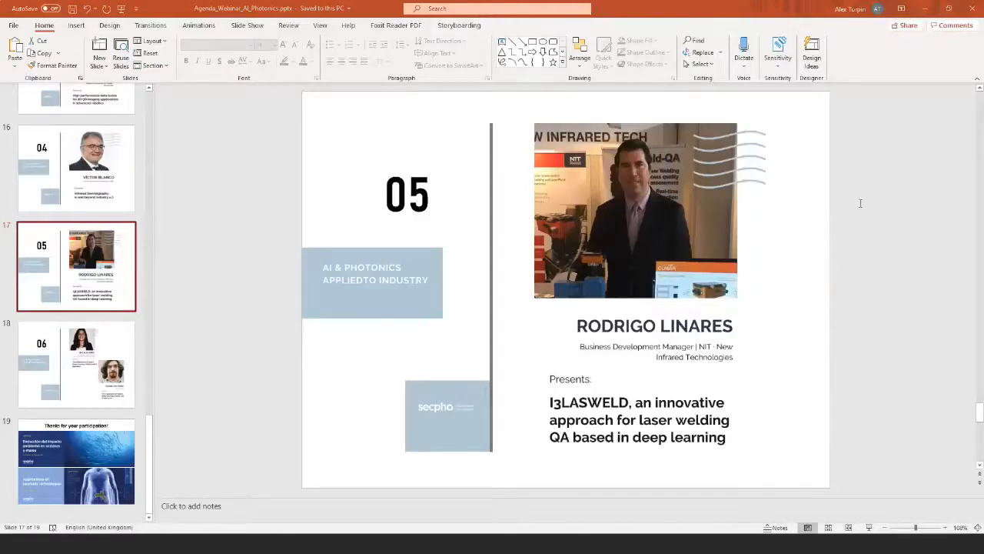
mouse_move(850, 234)
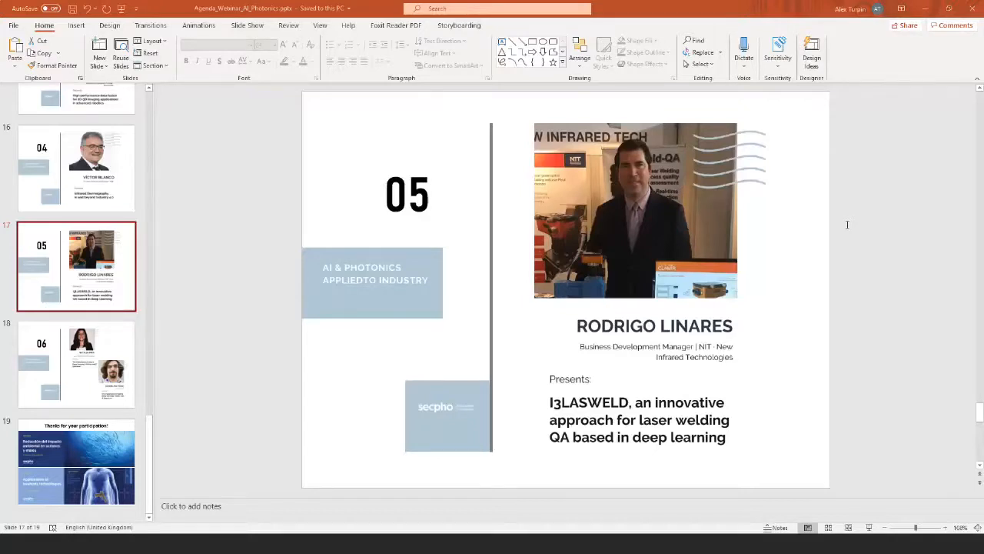
mouse_move(844, 234)
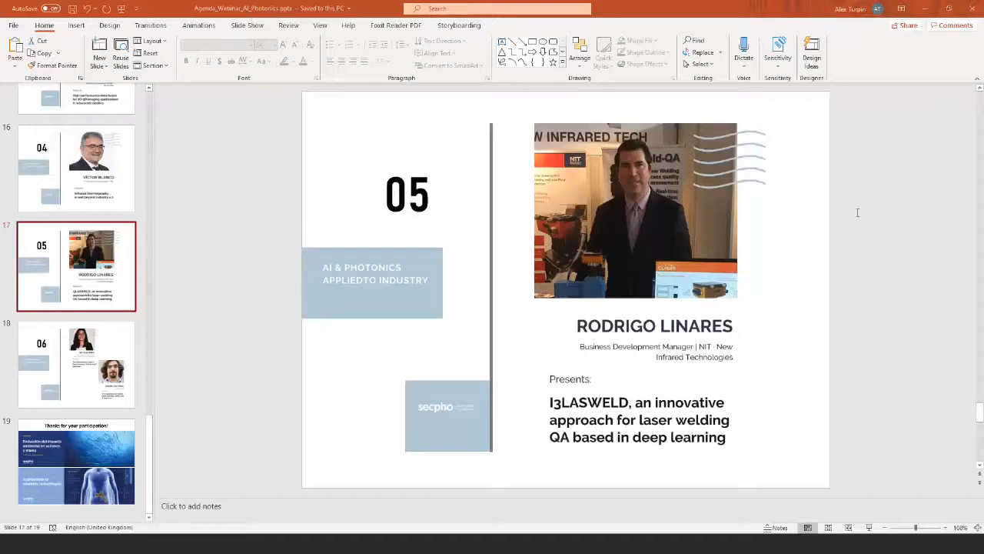
mouse_move(878, 248)
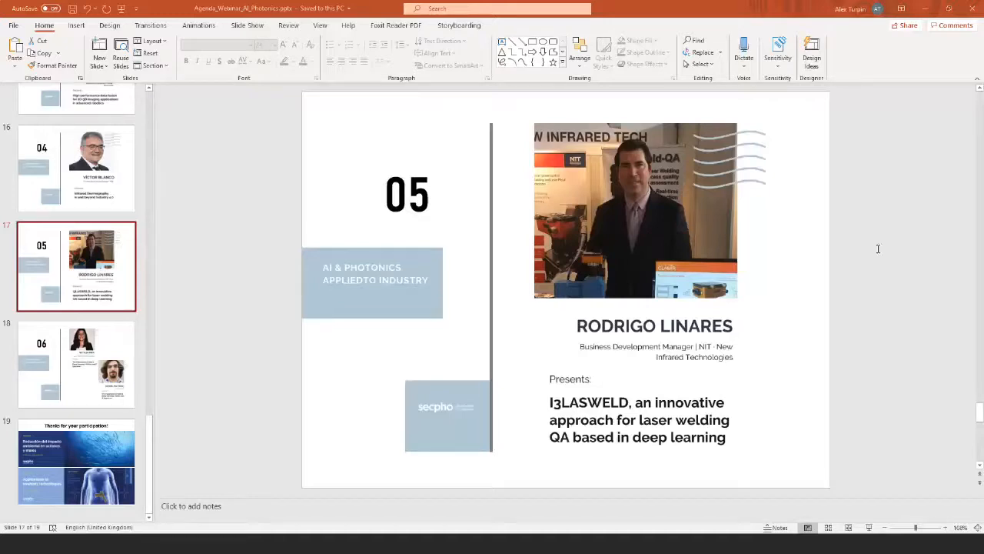
mouse_move(883, 223)
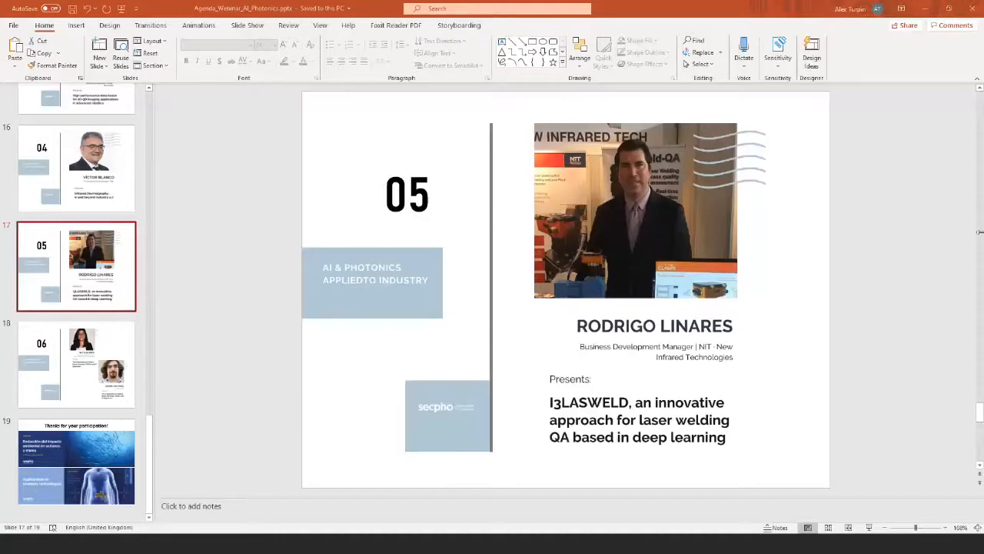
mouse_move(752, 223)
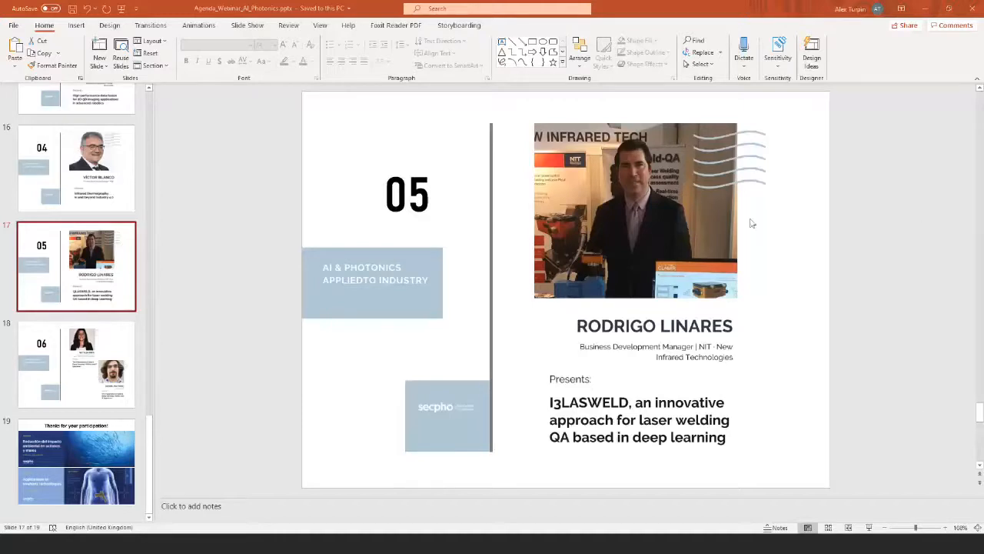
mouse_move(885, 230)
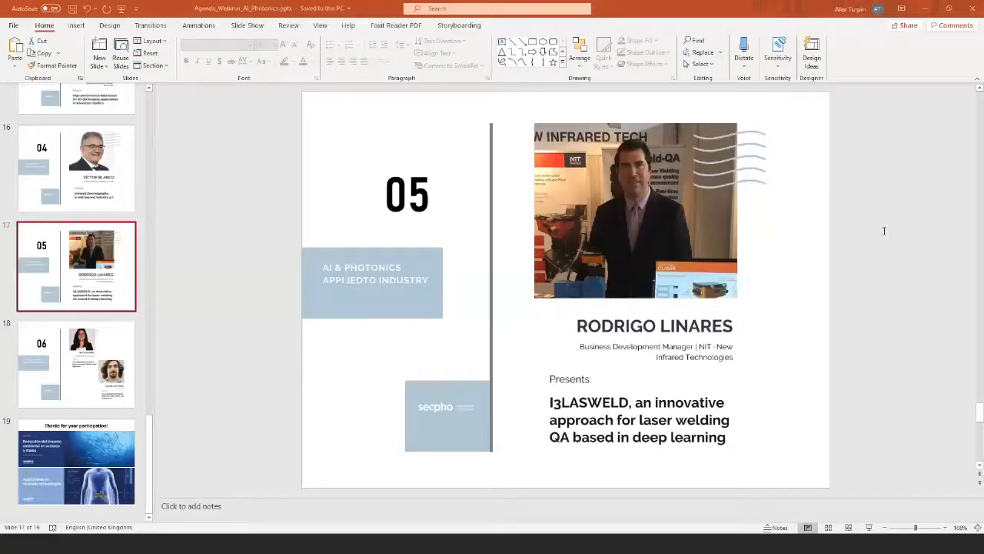
mouse_move(764, 222)
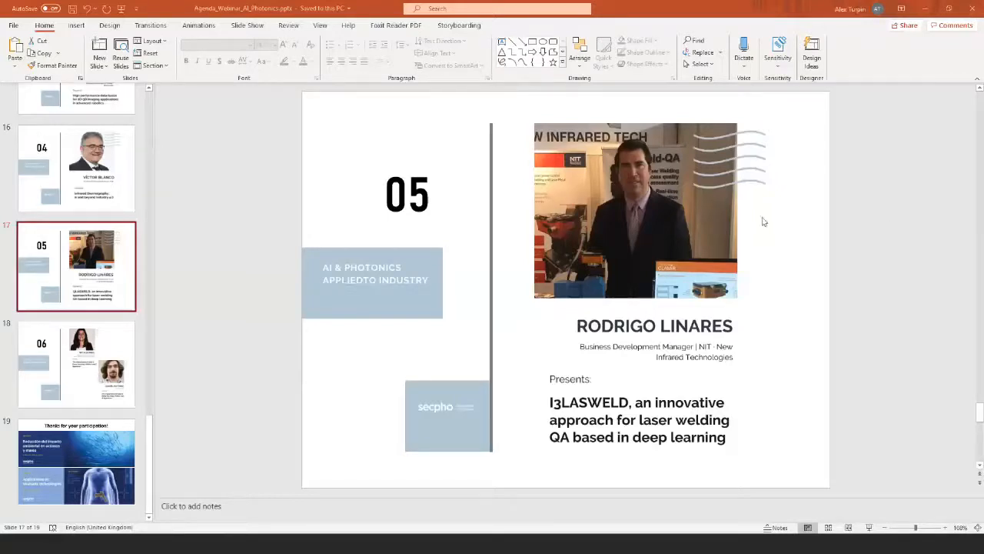
mouse_move(521, 150)
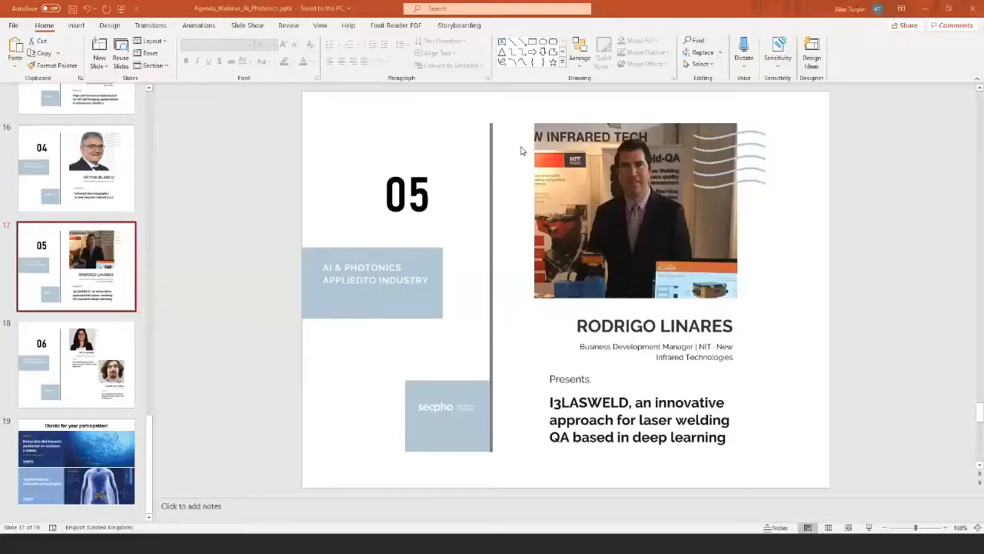
mouse_move(102, 371)
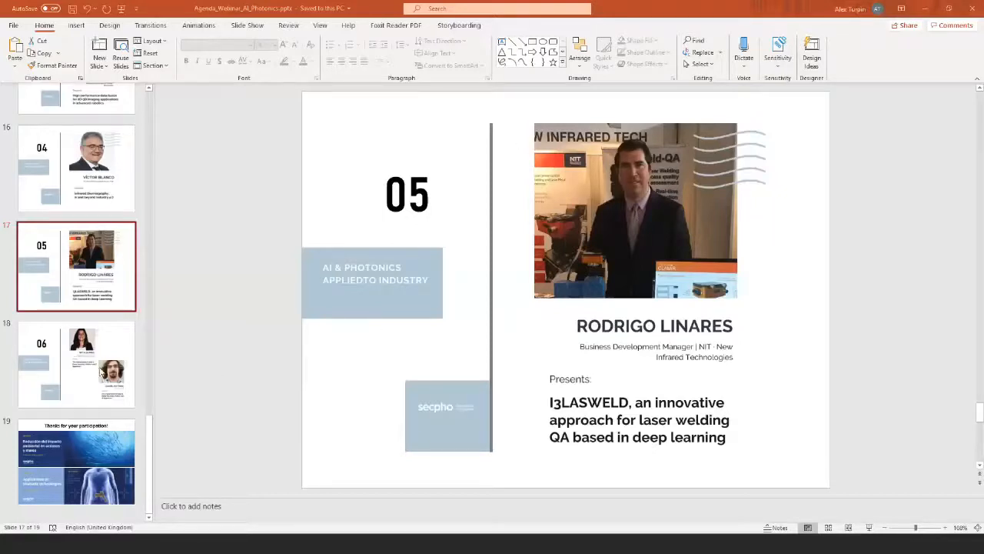